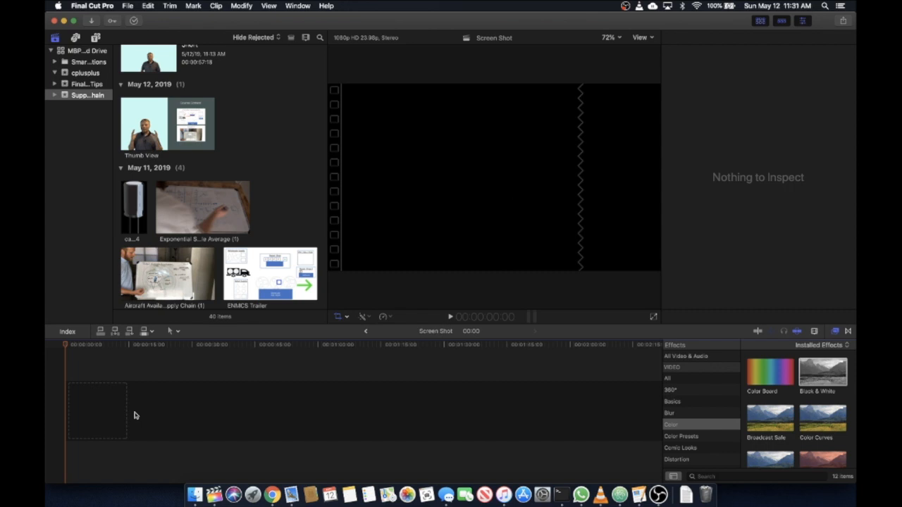
Step: Load the Aircraft Availability Supply Chain whiteboard clip from May 11, 2019 into the viewer
{"action": "scroll", "scroll_direction": "down", "scroll_amount": 3}
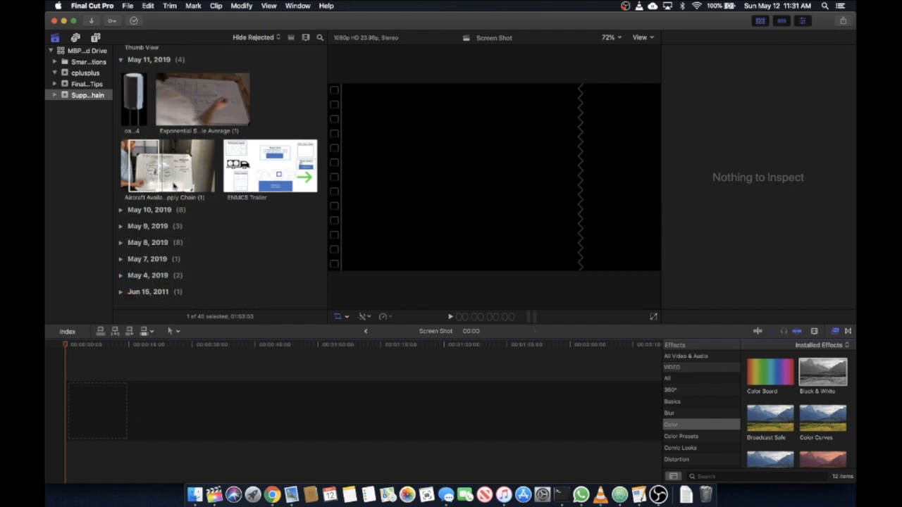
{"action": "left_click", "coordinate": [166, 166]}
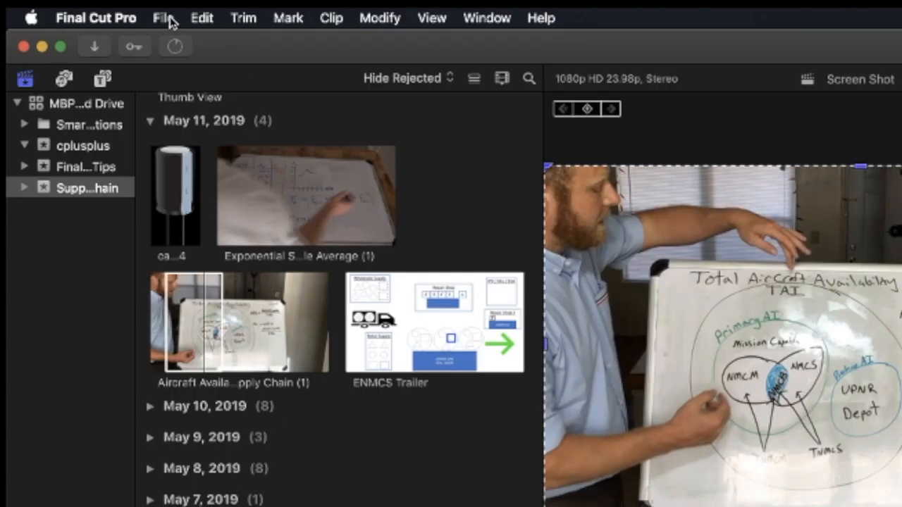
Step: Reveal the Share destinations list: Master File, Apple devices, YouTube, Vimeo and Save Current Frame
{"action": "left_click", "coordinate": [163, 17]}
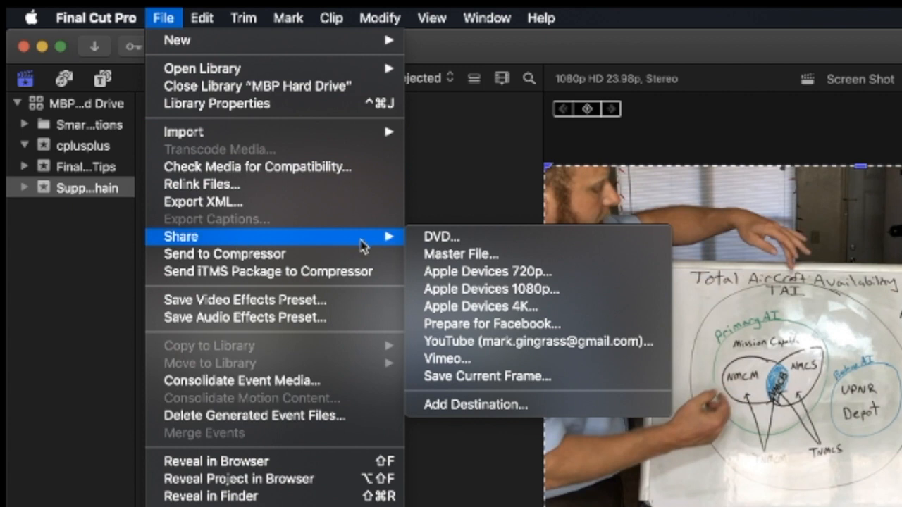
{"action": "mouse_move", "coordinate": [493, 322]}
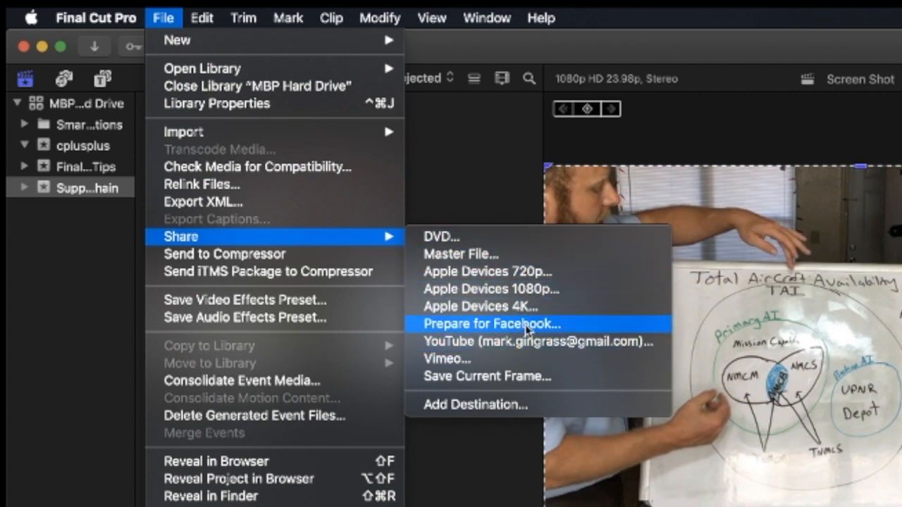
{"action": "mouse_move", "coordinate": [539, 376]}
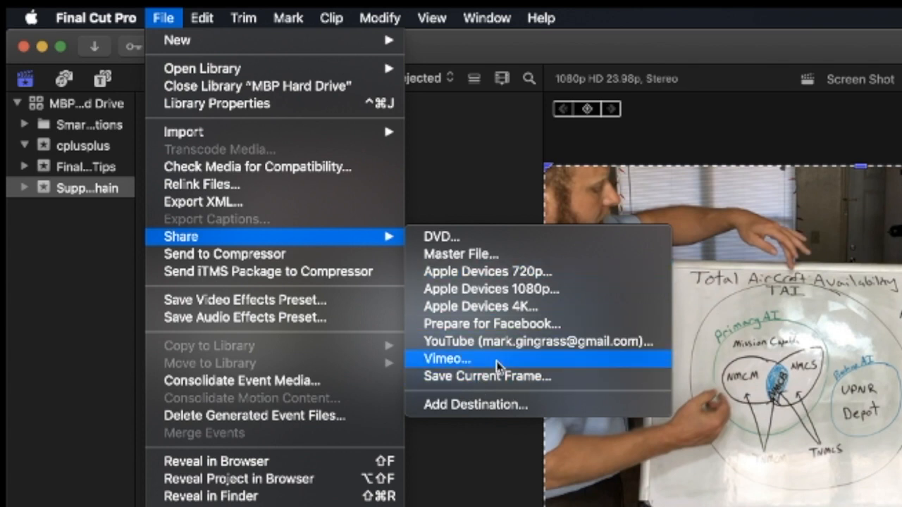
{"action": "mouse_move", "coordinate": [476, 405]}
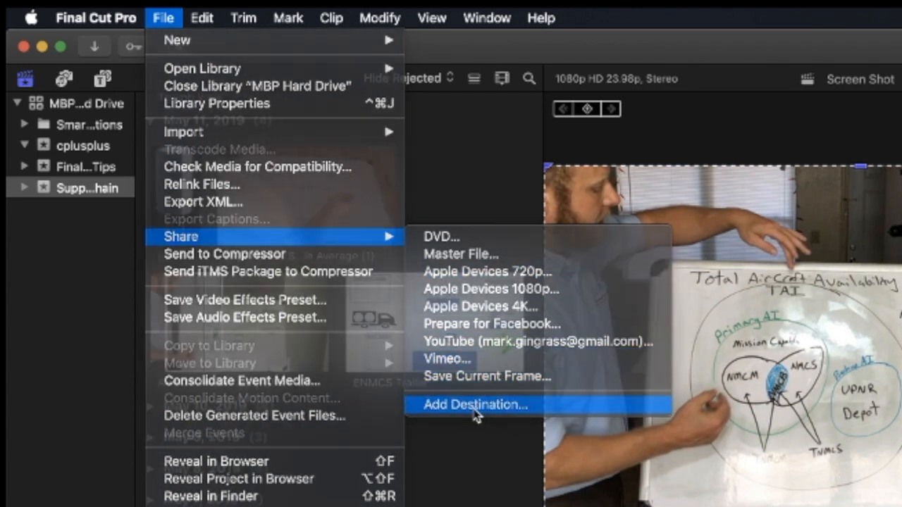
Step: Bring up the Destinations preferences via Add Destination…, listing types like Image Sequence and Export File
{"action": "left_click", "coordinate": [477, 405]}
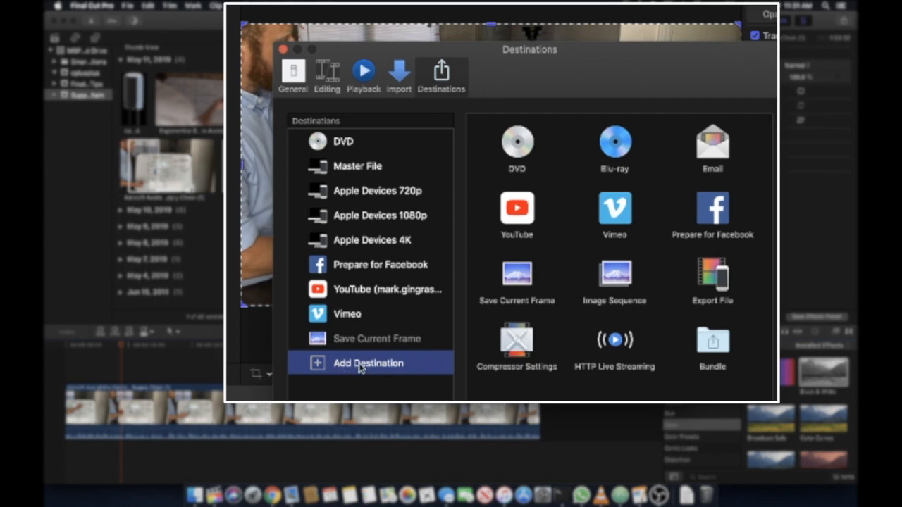
{"action": "mouse_move", "coordinate": [502, 301]}
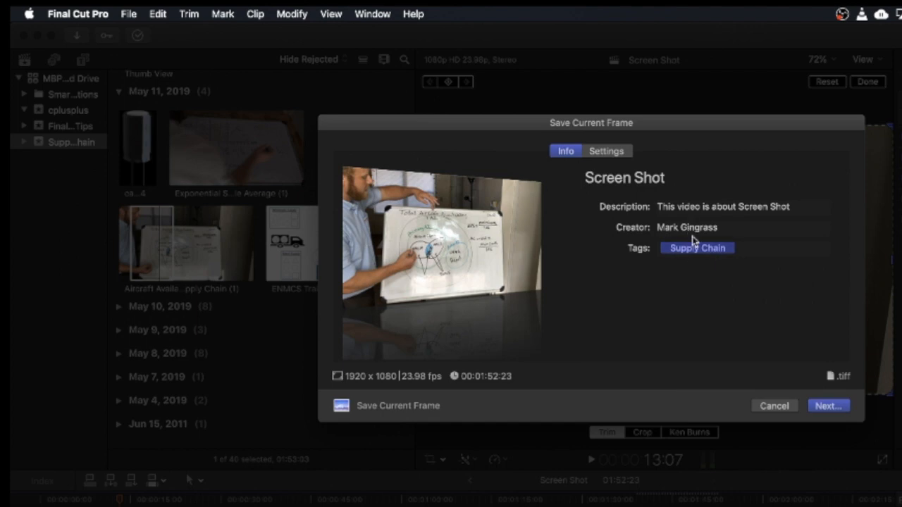
Step: Save the frame as 'Screen Shot Demo' TIFF in the Supply Chain folder and view it in Preview
{"action": "left_click", "coordinate": [828, 406]}
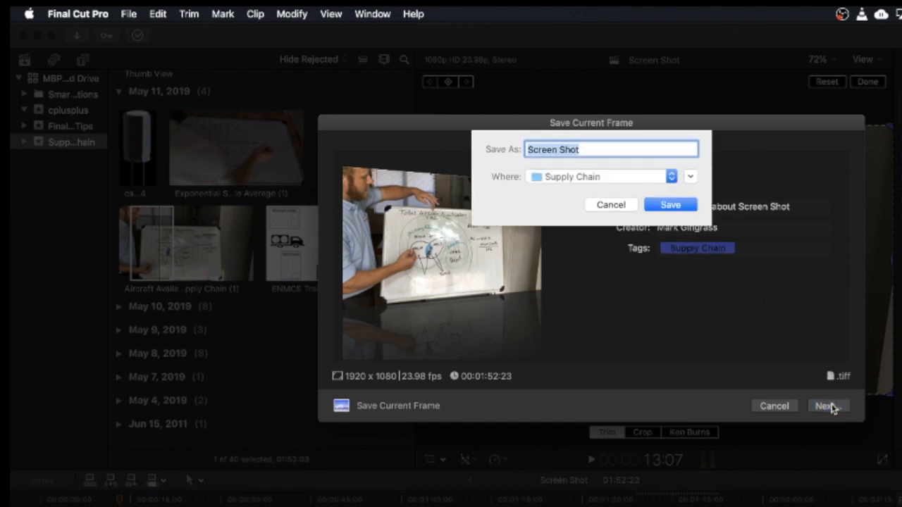
{"action": "left_click", "coordinate": [601, 150]}
{"action": "type", "text": " Demo"}
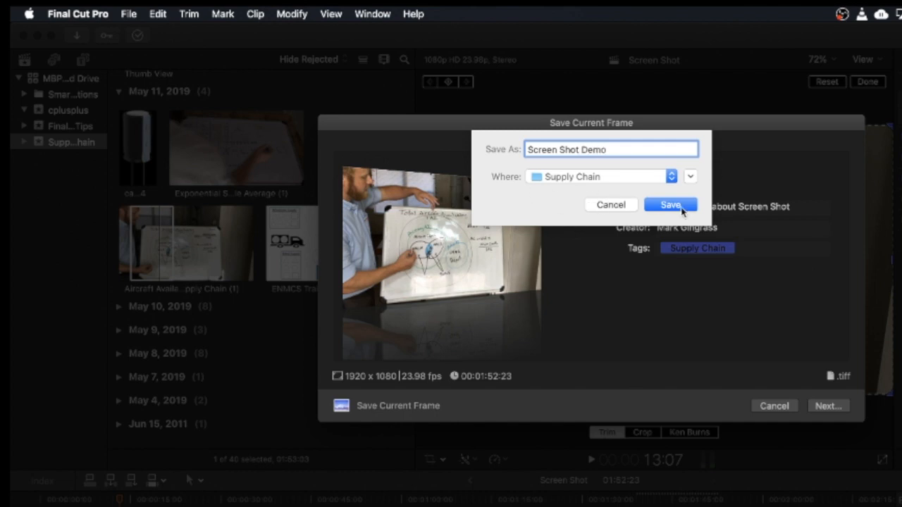
{"action": "left_click", "coordinate": [671, 204]}
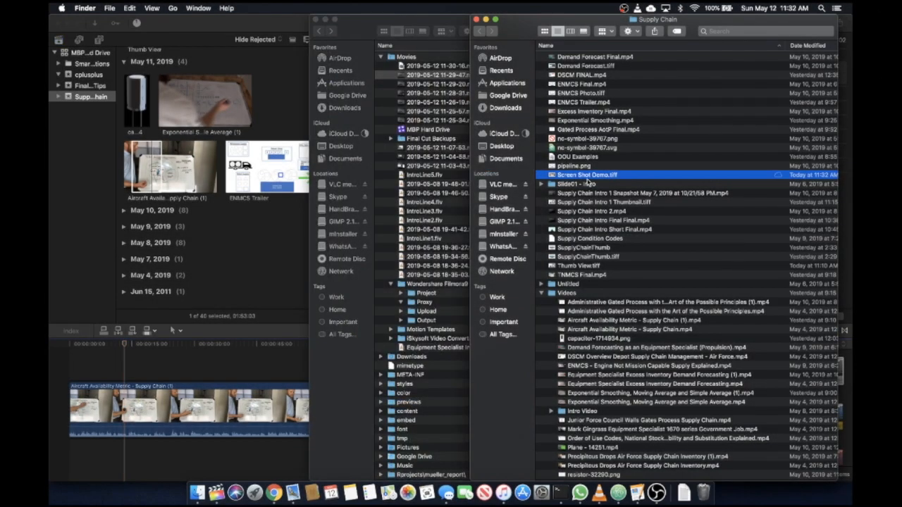
{"action": "double_click", "coordinate": [587, 175]}
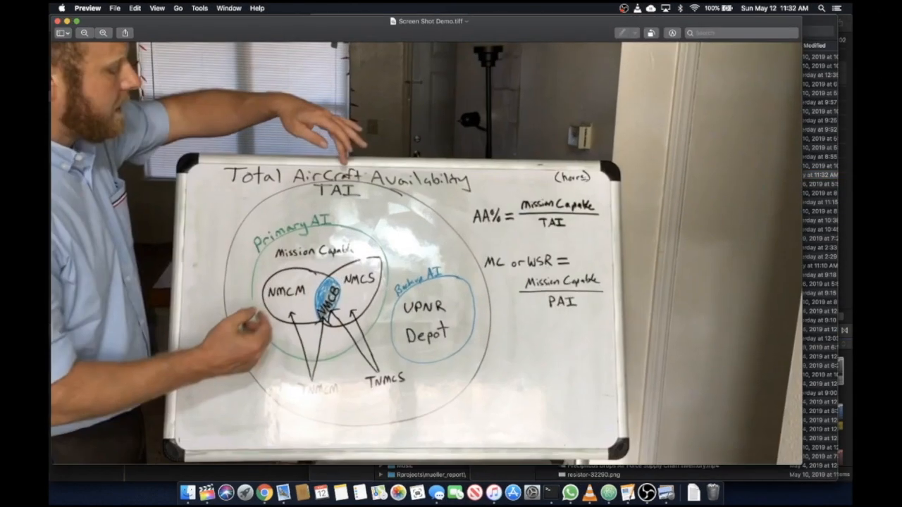